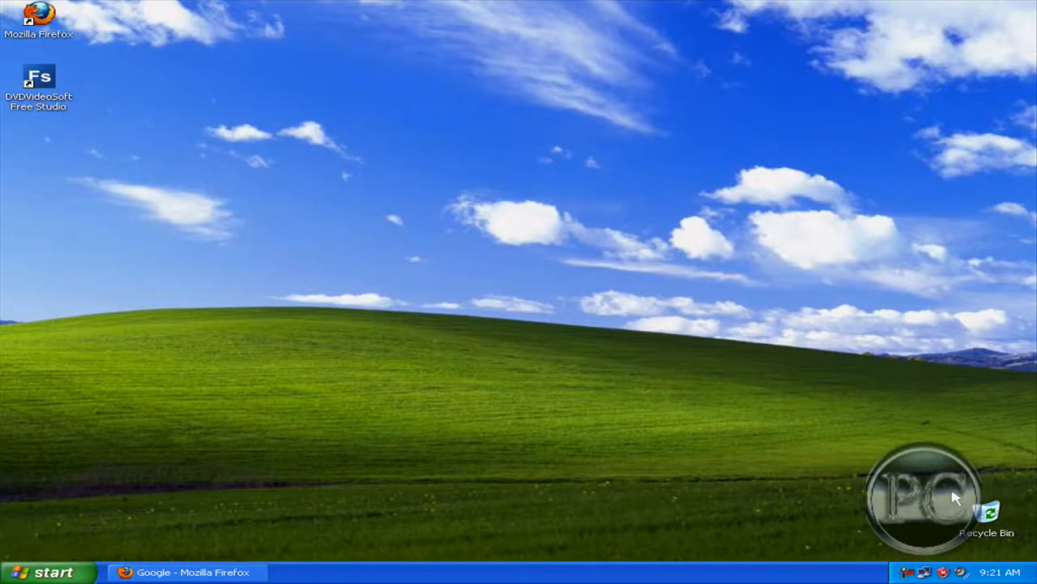
pyautogui.moveTo(671, 481)
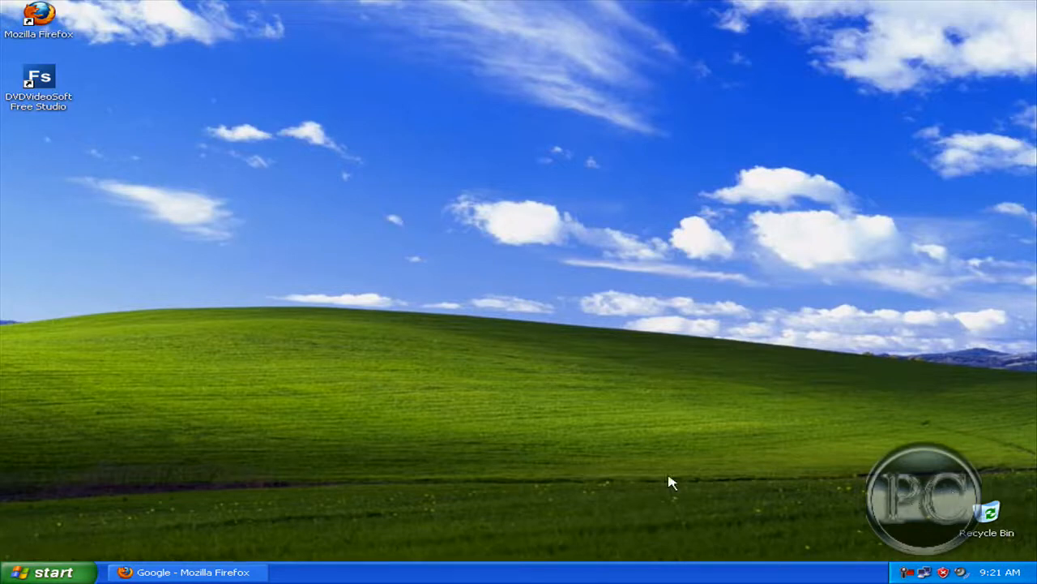
pyautogui.moveTo(430, 454)
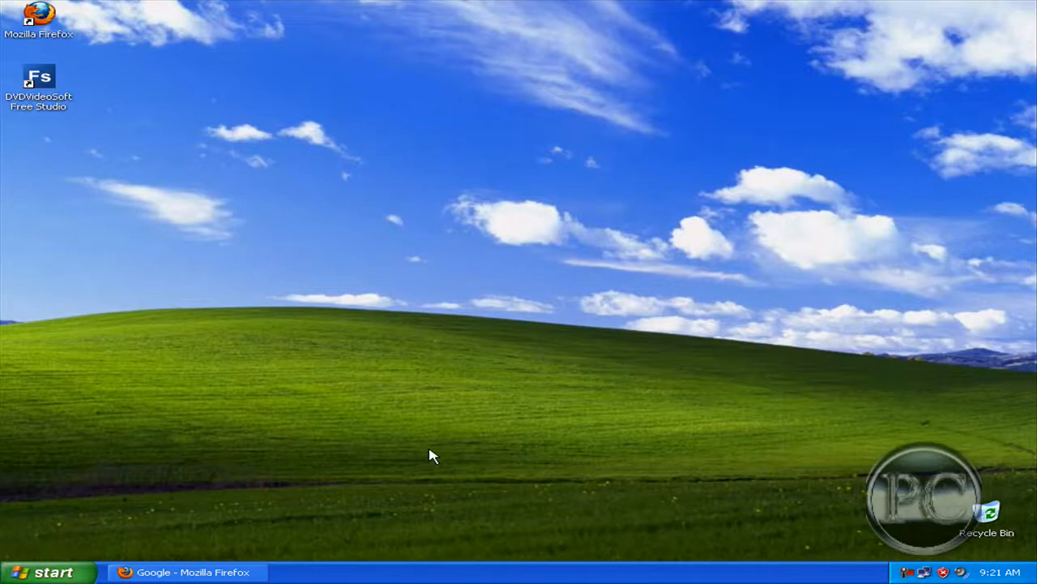
pyautogui.moveTo(429, 454)
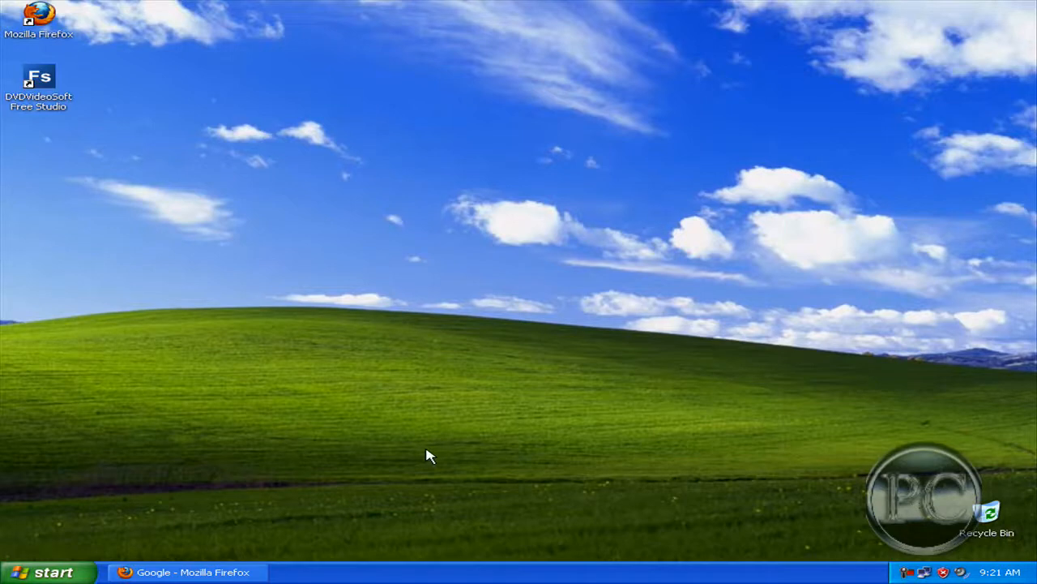
pyautogui.moveTo(188, 560)
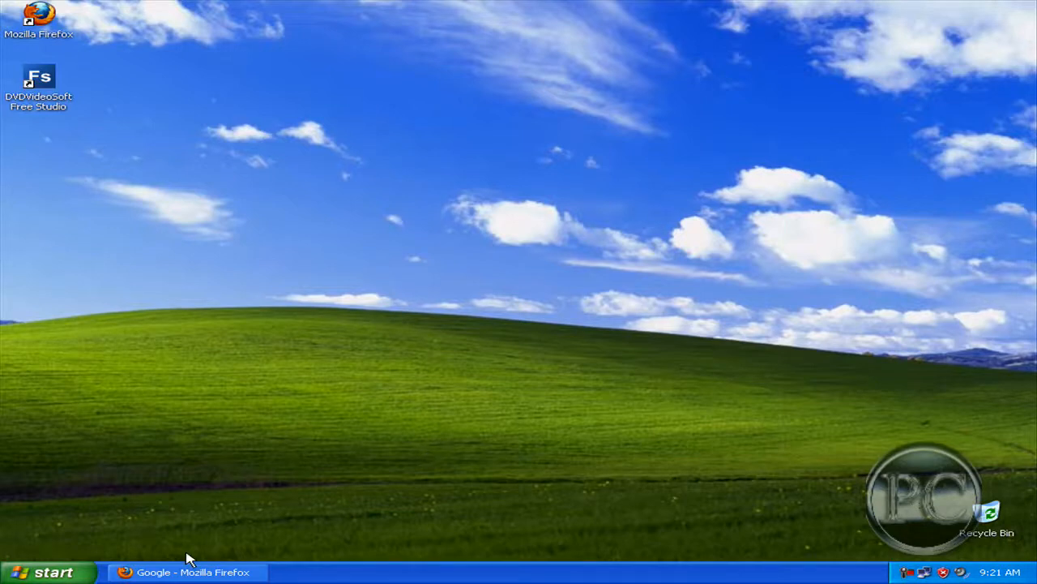
pyautogui.moveTo(187, 571)
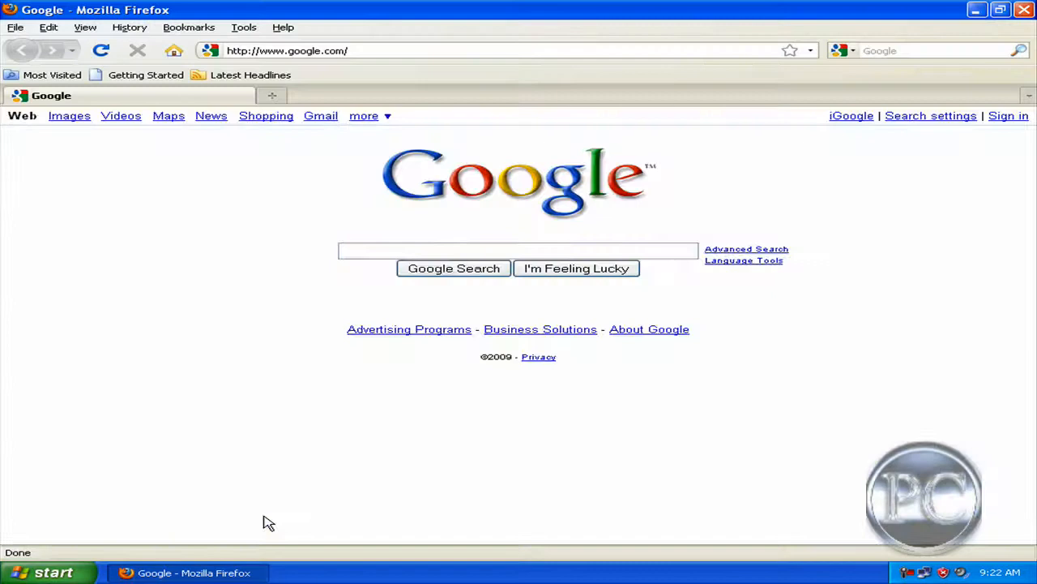
# Step: Go to dvdvideosoft.com, start the full Free Studio download and decline saving FreeStudio.exe
pyautogui.click(454, 50)
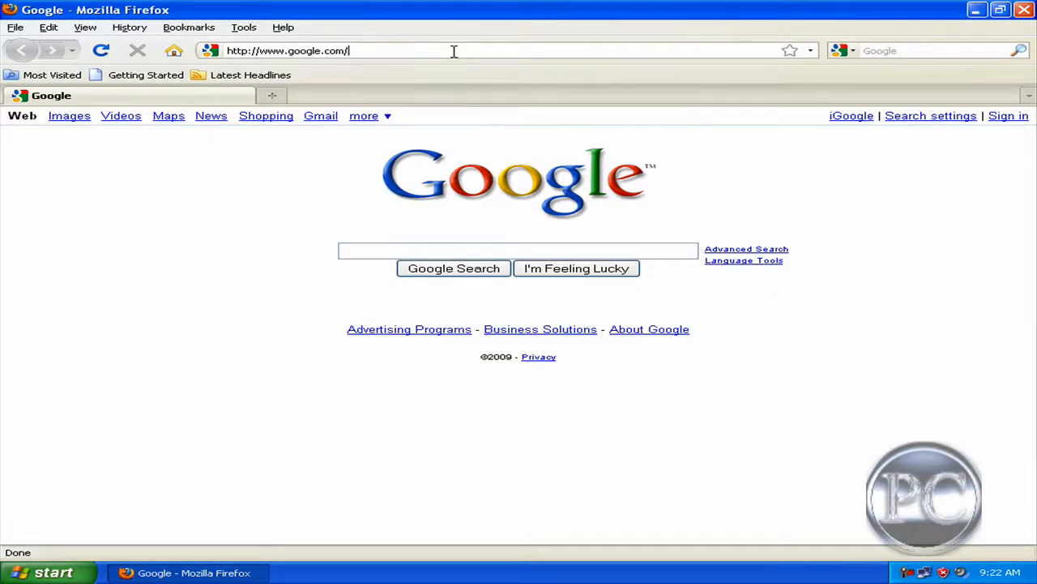
pyautogui.write('ww')
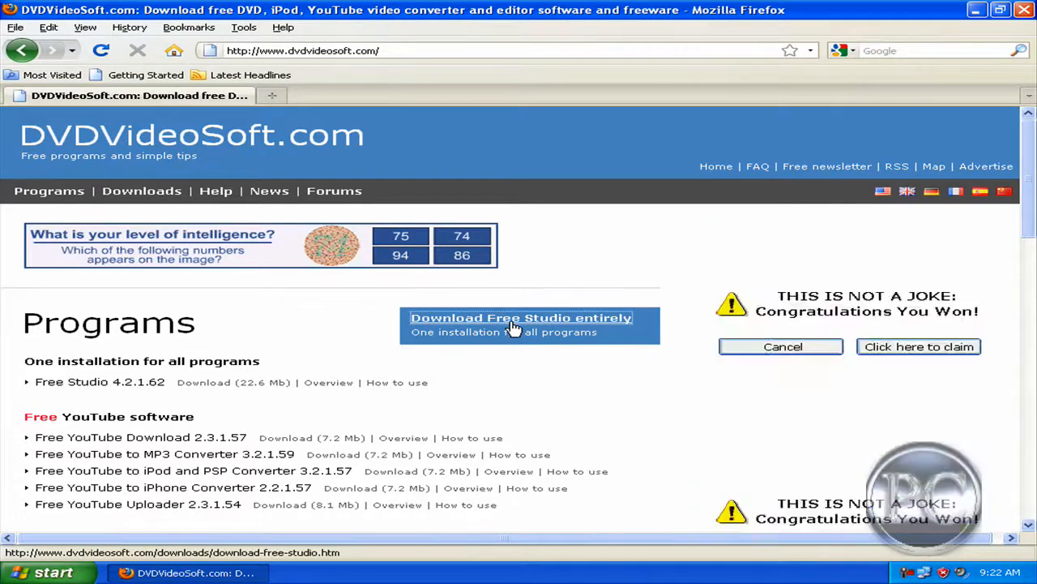
pyautogui.click(522, 317)
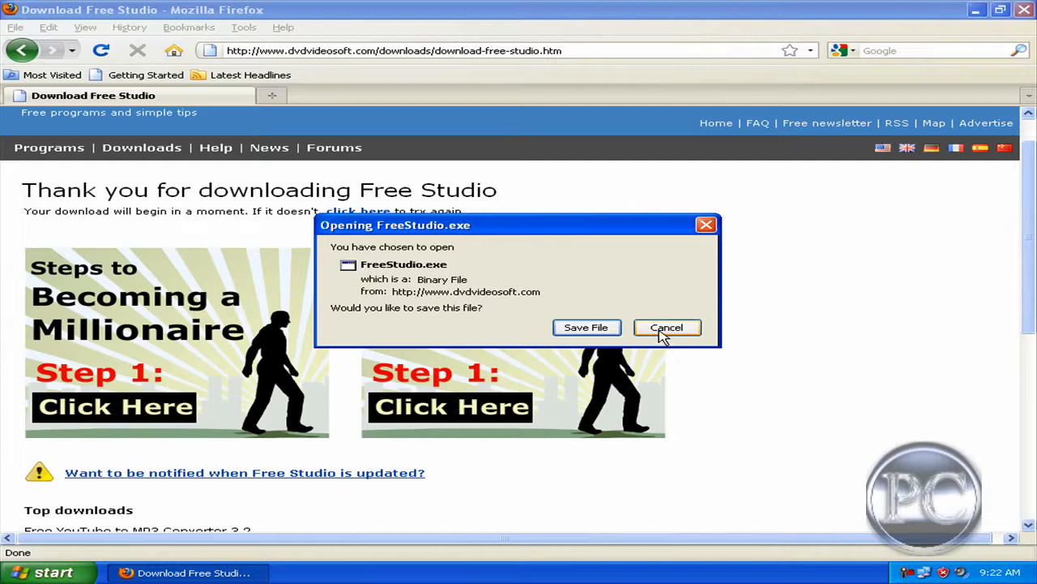
pyautogui.click(666, 328)
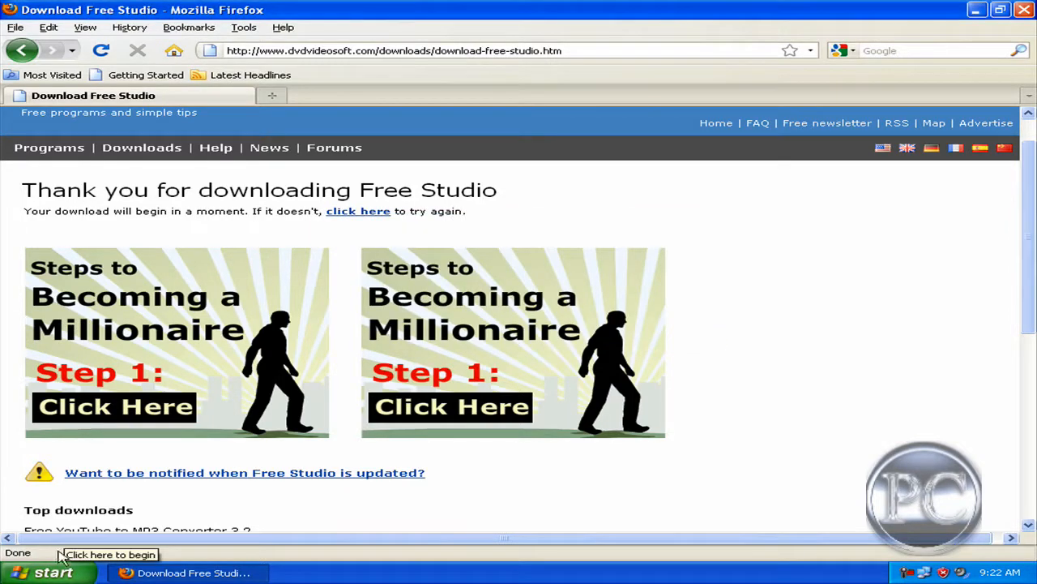
# Step: Minimize Firefox to the desktop, briefly opening and closing the Start menu
pyautogui.click(976, 10)
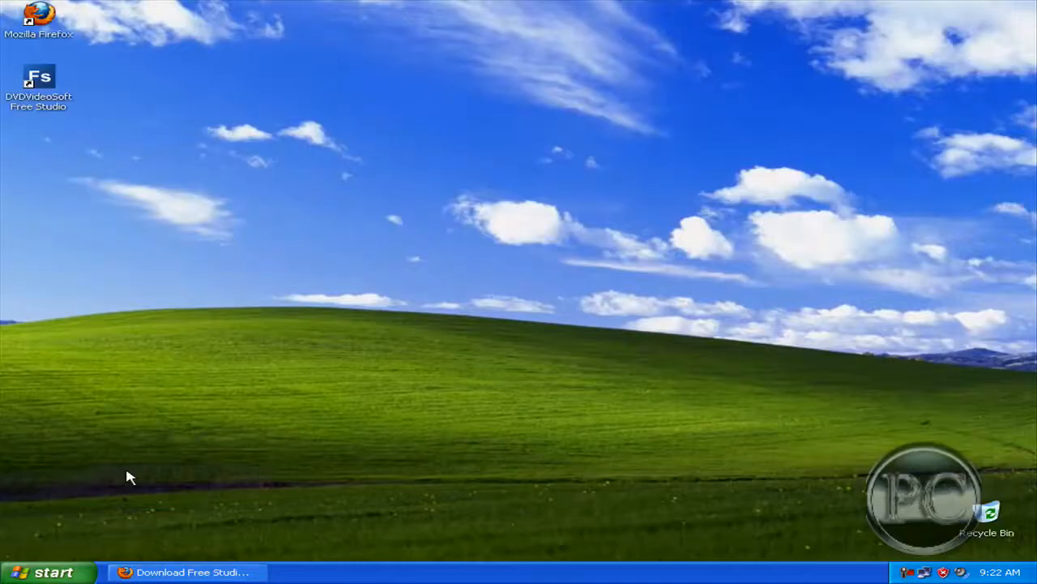
pyautogui.moveTo(63, 81)
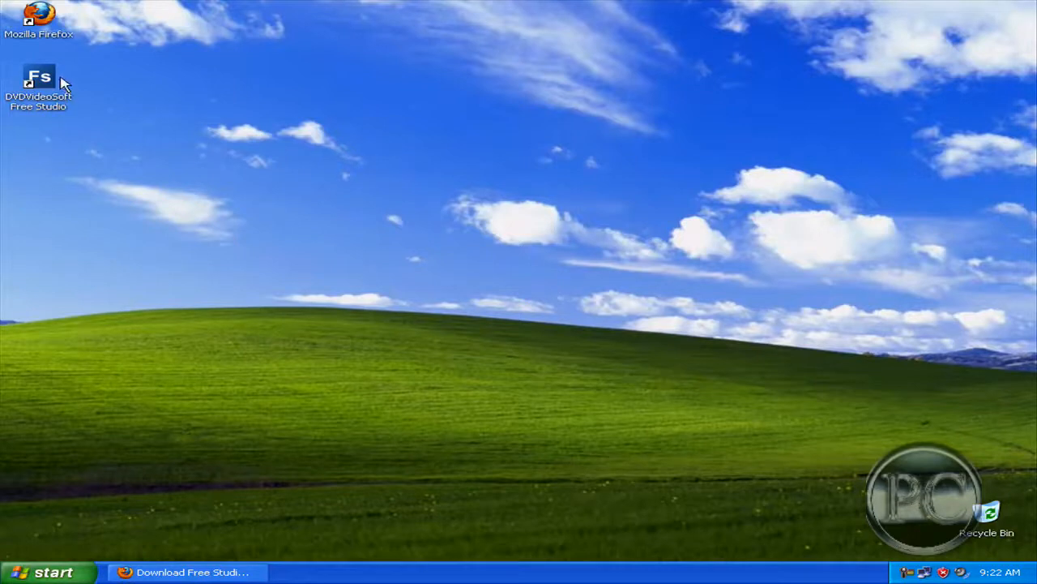
pyautogui.moveTo(7, 256)
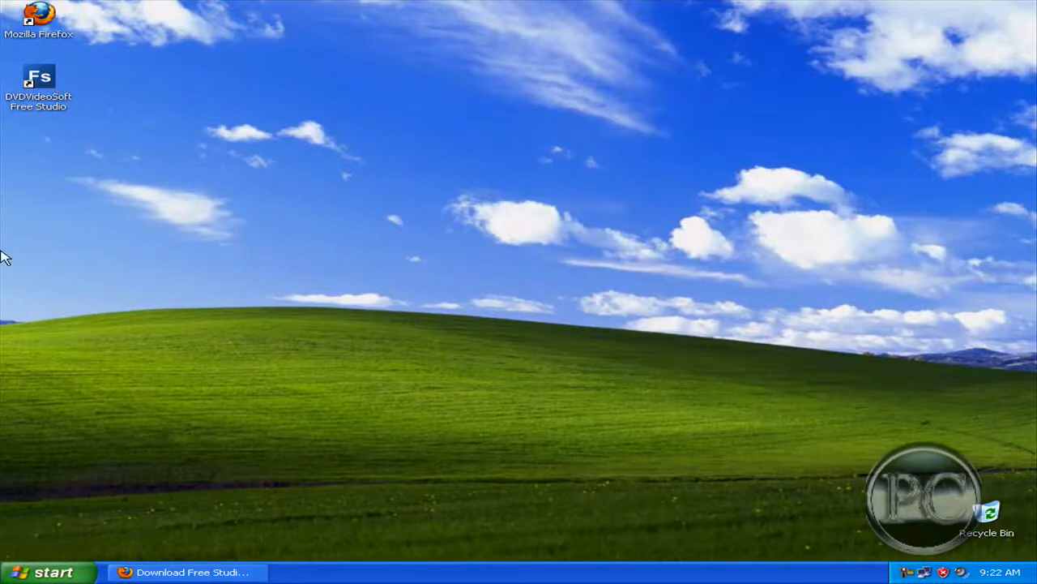
pyautogui.click(48, 571)
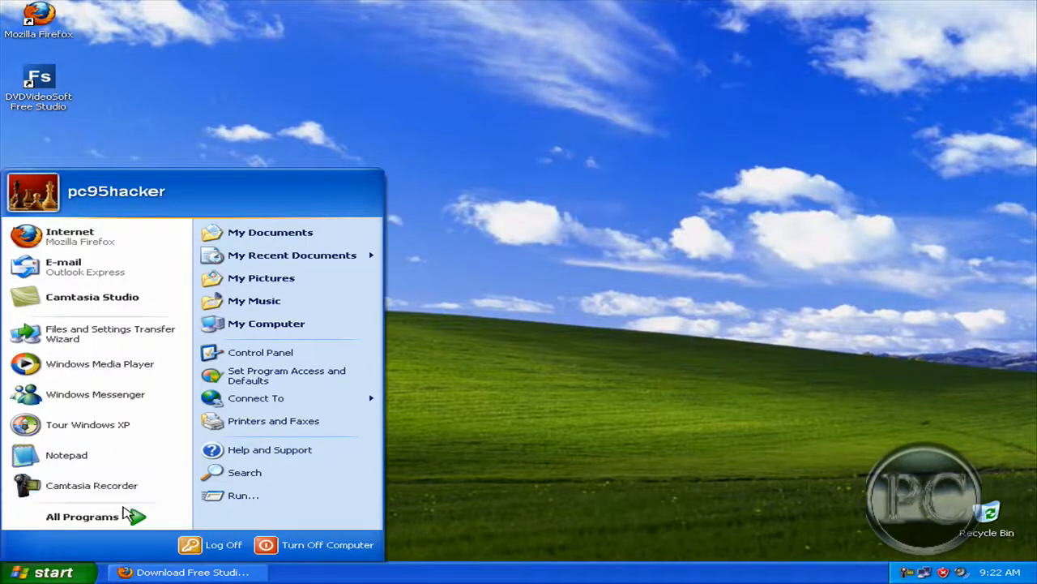
pyautogui.click(81, 516)
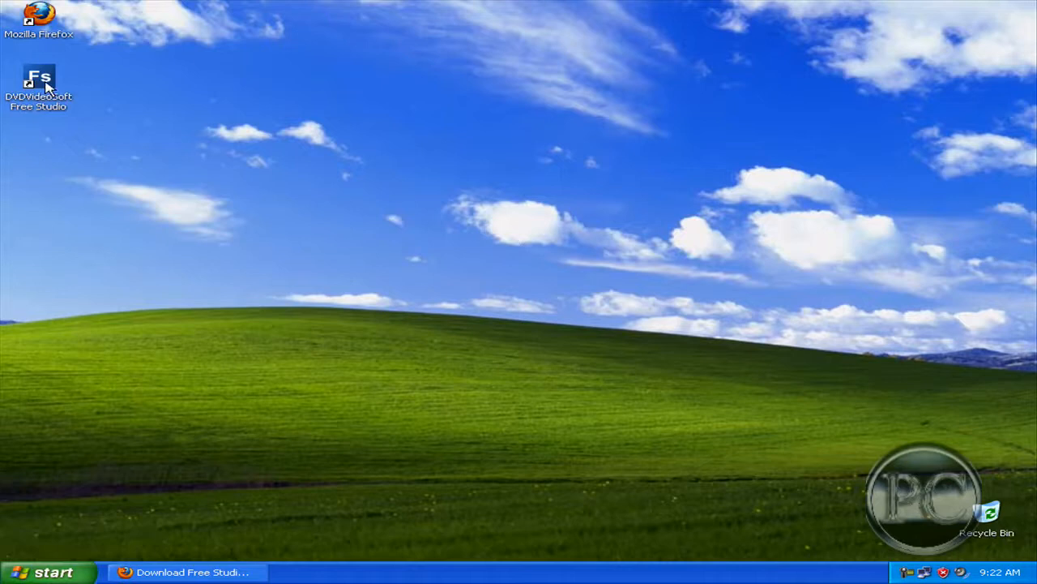
pyautogui.moveTo(39, 84)
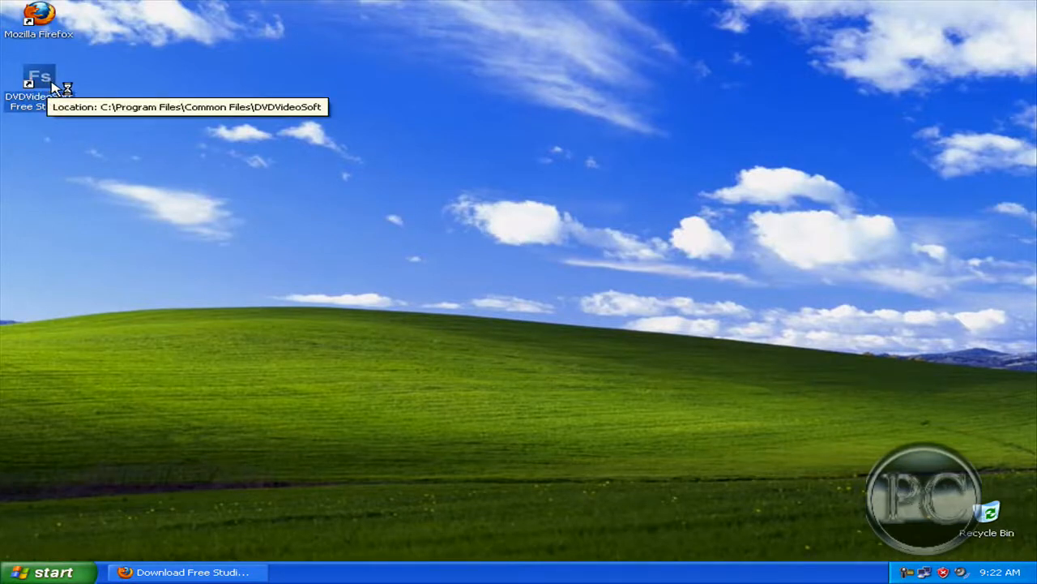
# Step: Launch Free Studio from the desktop and start '8. Free YouTube Uploader' from its Applications list
pyautogui.doubleClick(39, 81)
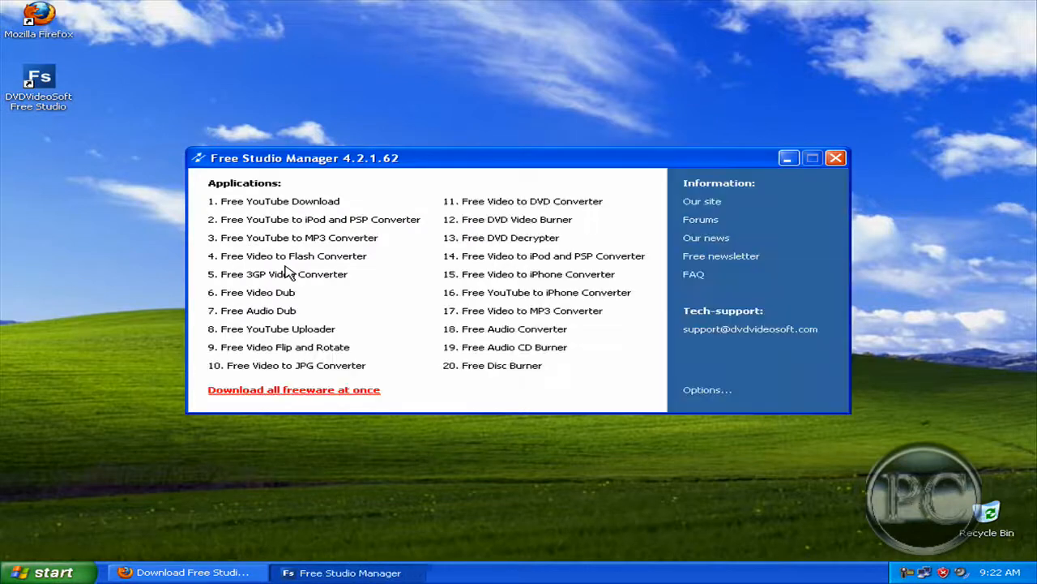
pyautogui.moveTo(279, 341)
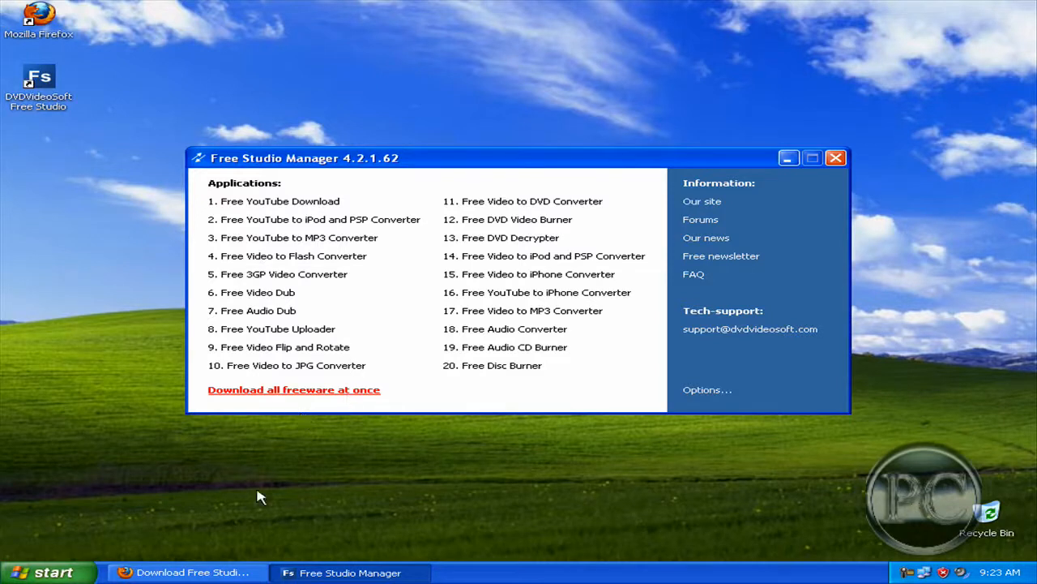
pyautogui.moveTo(347, 449)
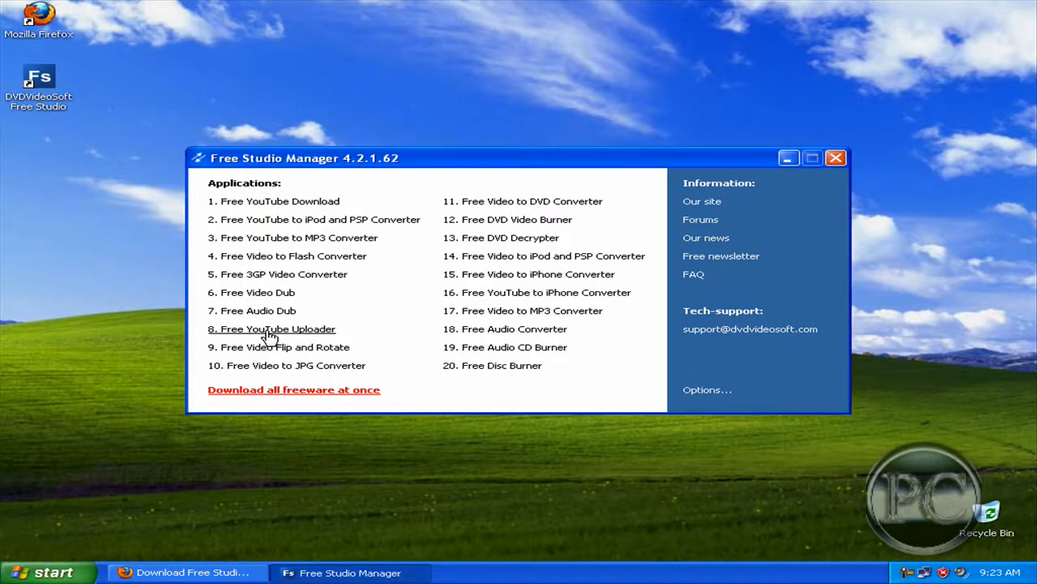
pyautogui.moveTo(808, 198)
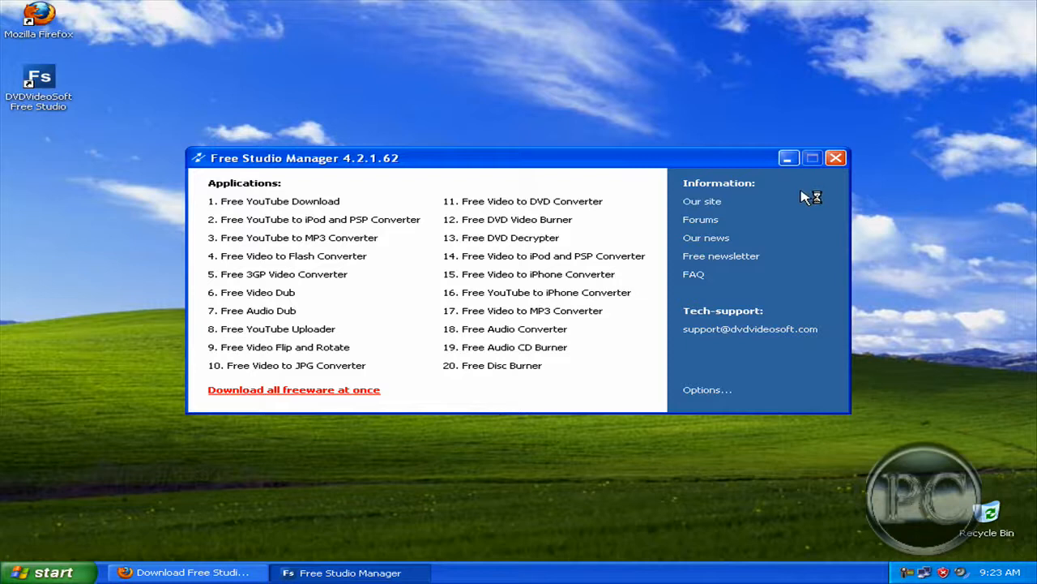
pyautogui.moveTo(256, 457)
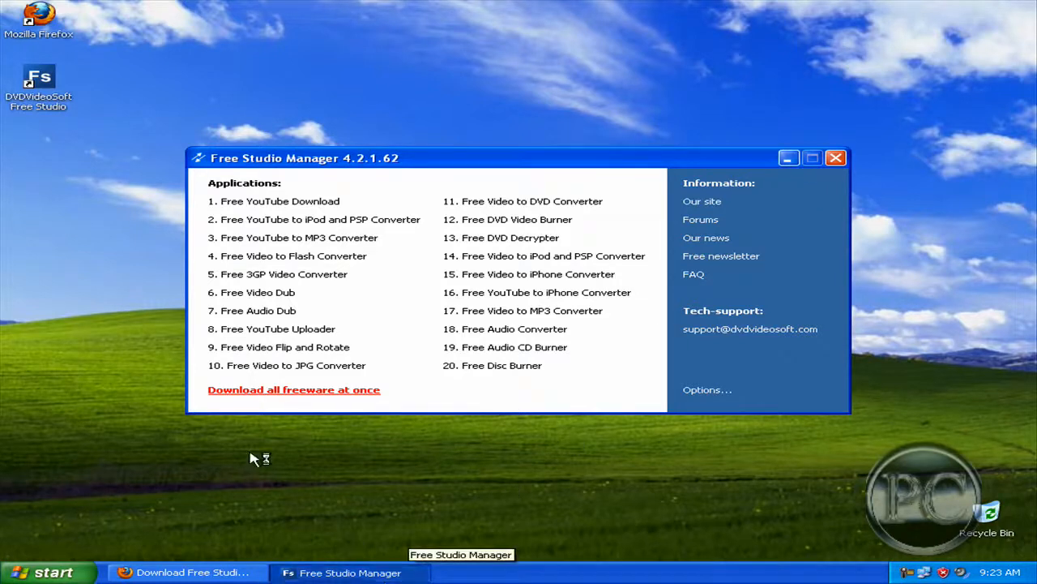
pyautogui.moveTo(294, 476)
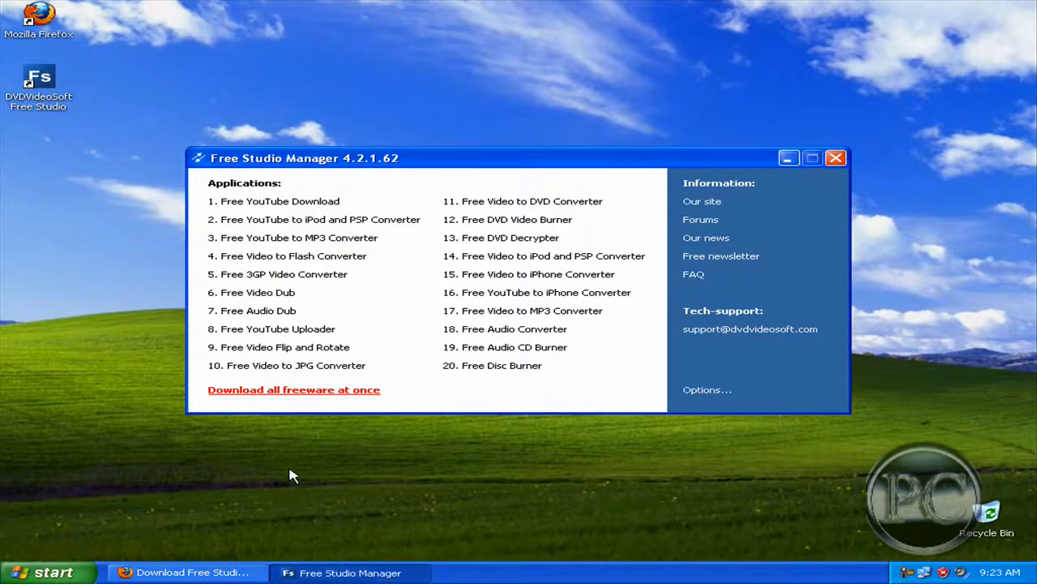
pyautogui.moveTo(305, 354)
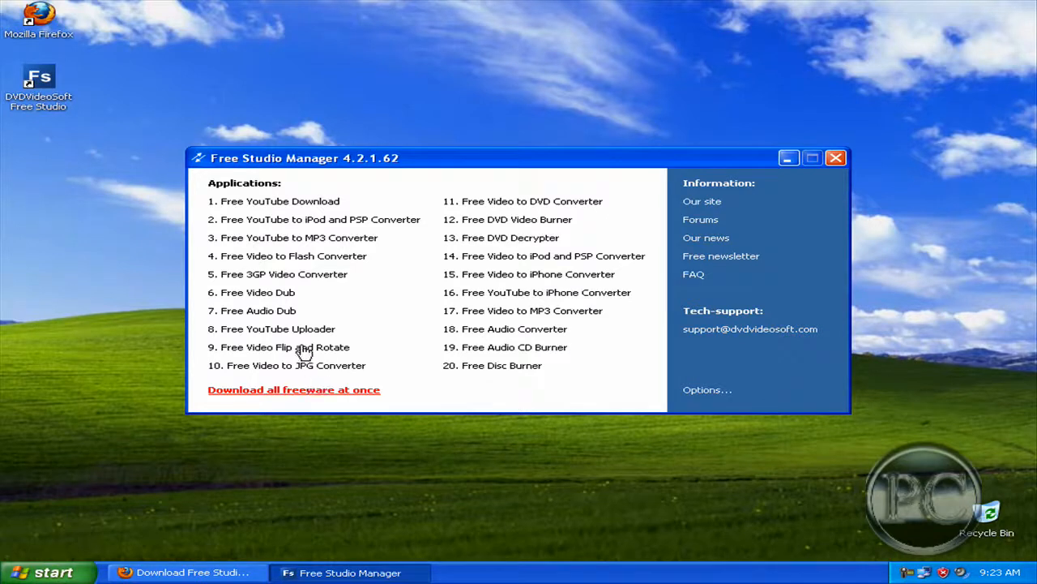
pyautogui.click(279, 327)
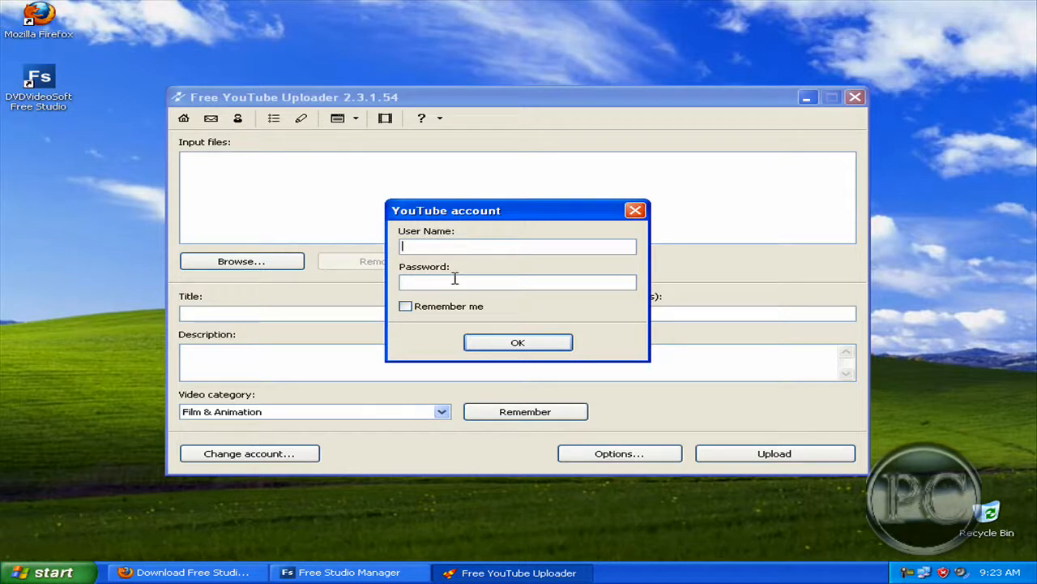
# Step: Sign in to YouTube as pc95 with the password, with 'Remember me' ticked
pyautogui.write('pc95hacker')
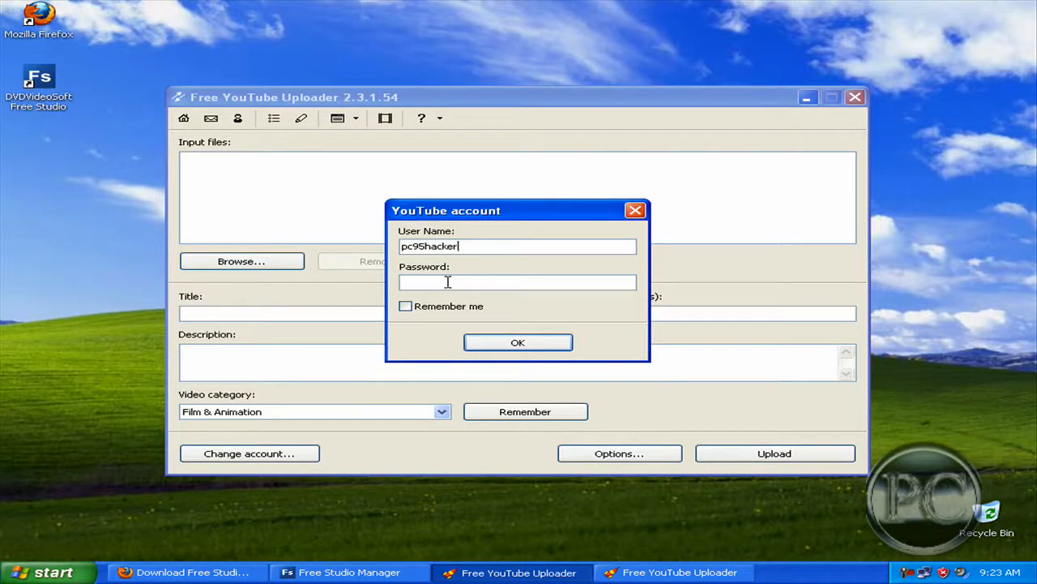
pyautogui.write('***')
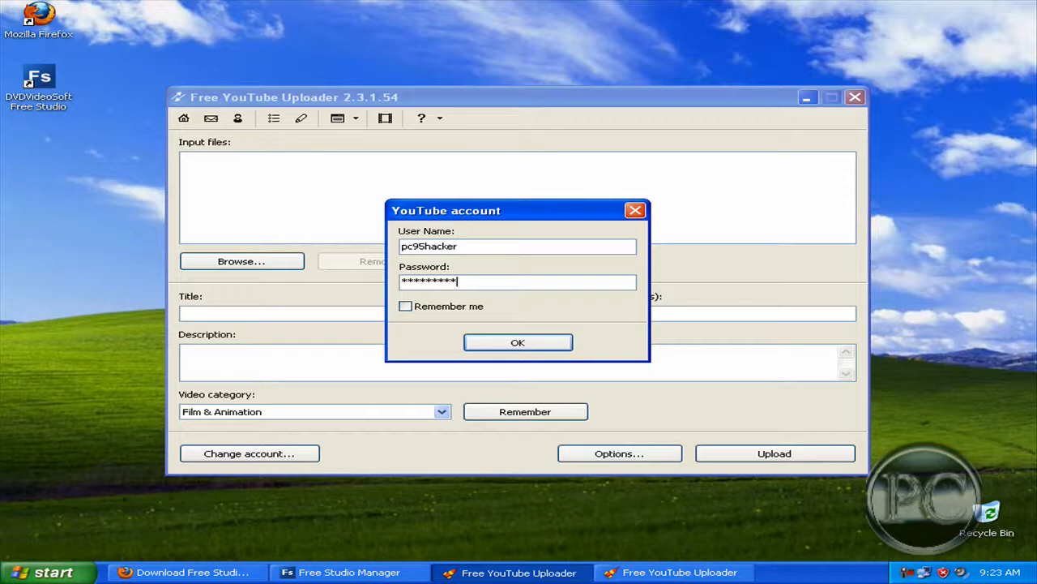
pyautogui.click(405, 304)
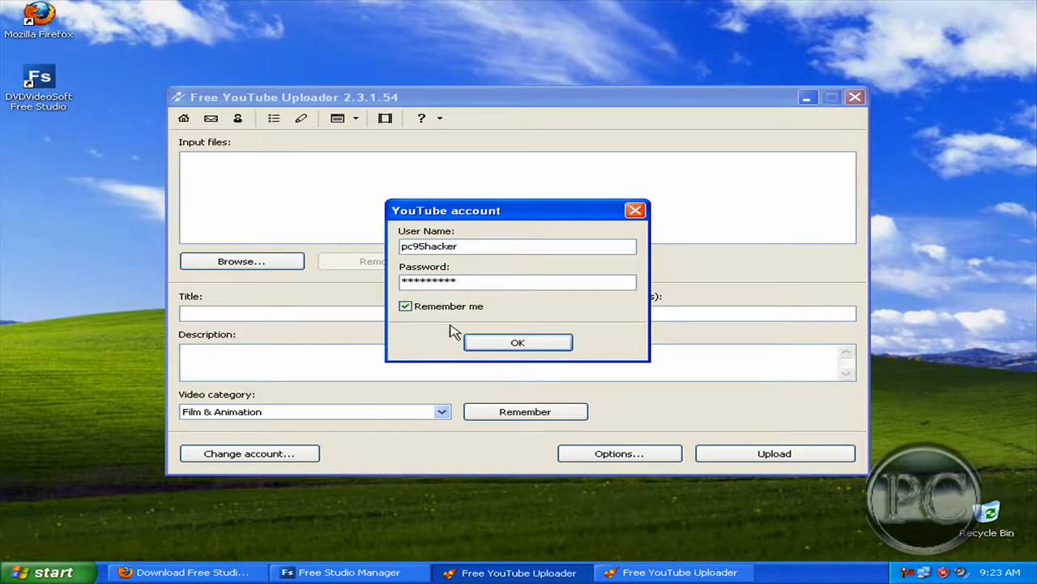
pyautogui.moveTo(519, 342)
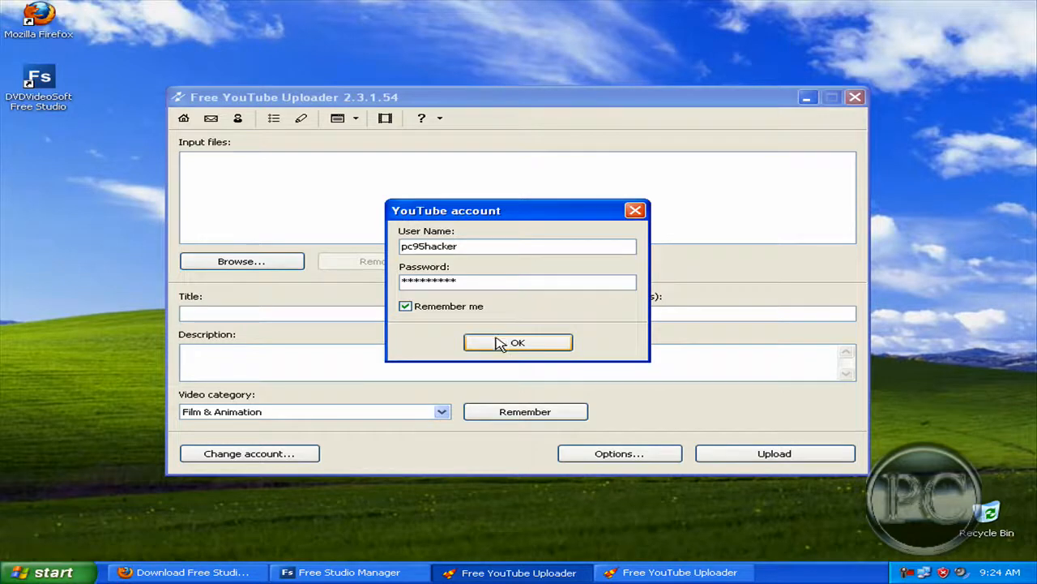
pyautogui.click(517, 342)
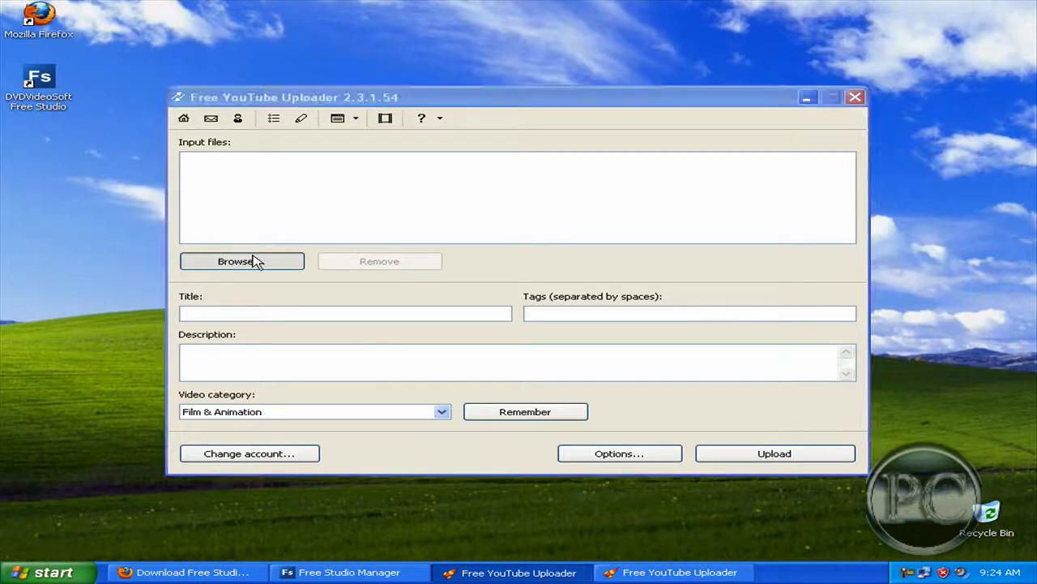
# Step: Choose the 'upload test' video from My Documents' Camtasia Studio folder as the upload file
pyautogui.click(242, 261)
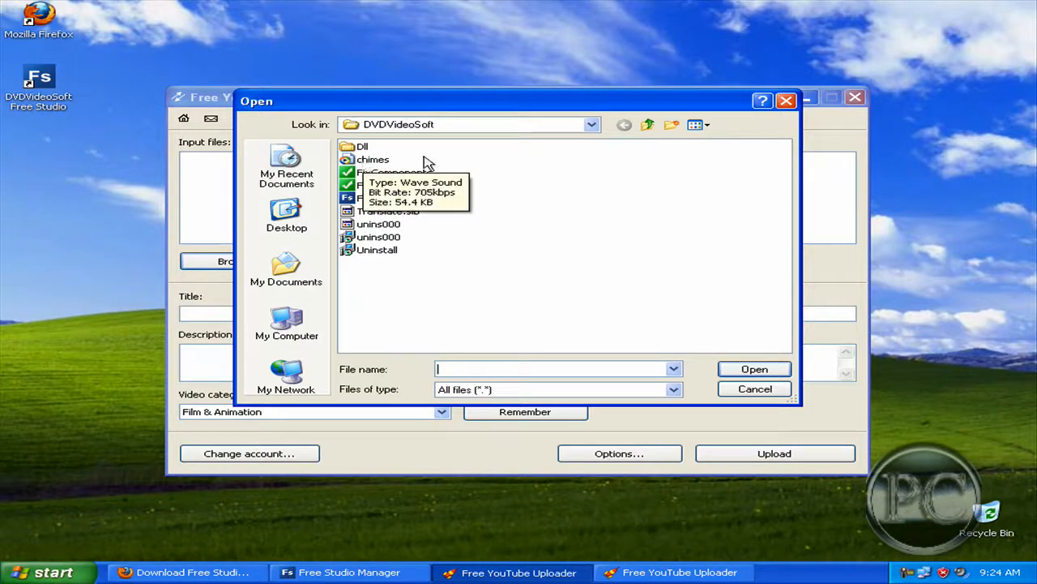
pyautogui.click(649, 124)
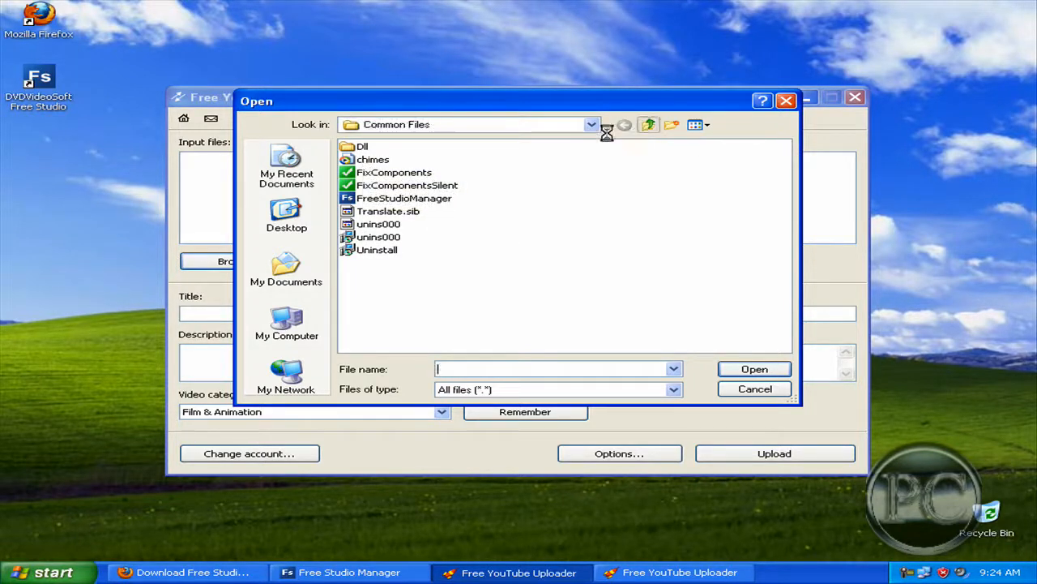
pyautogui.click(649, 123)
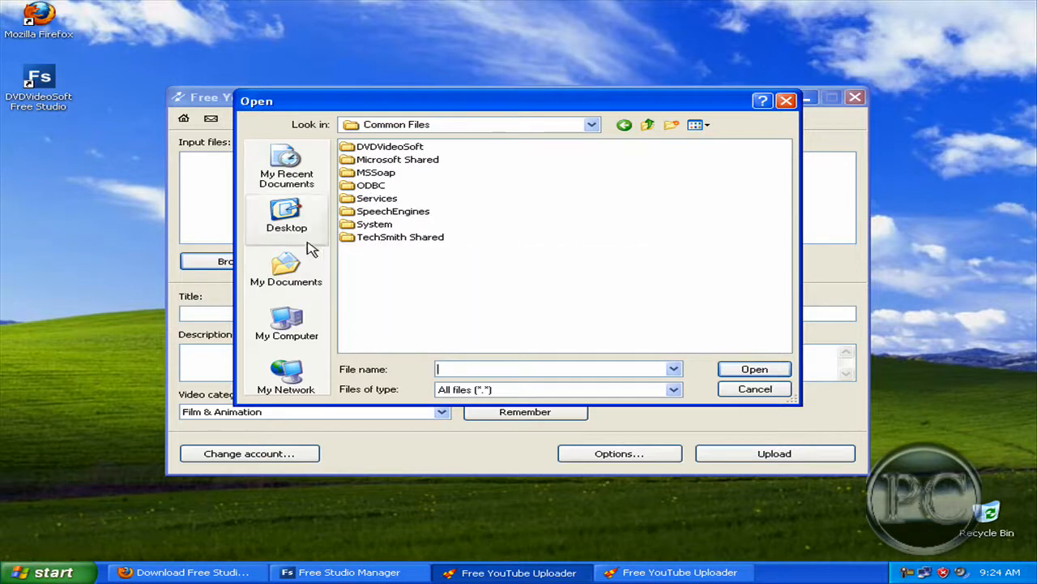
pyautogui.click(285, 272)
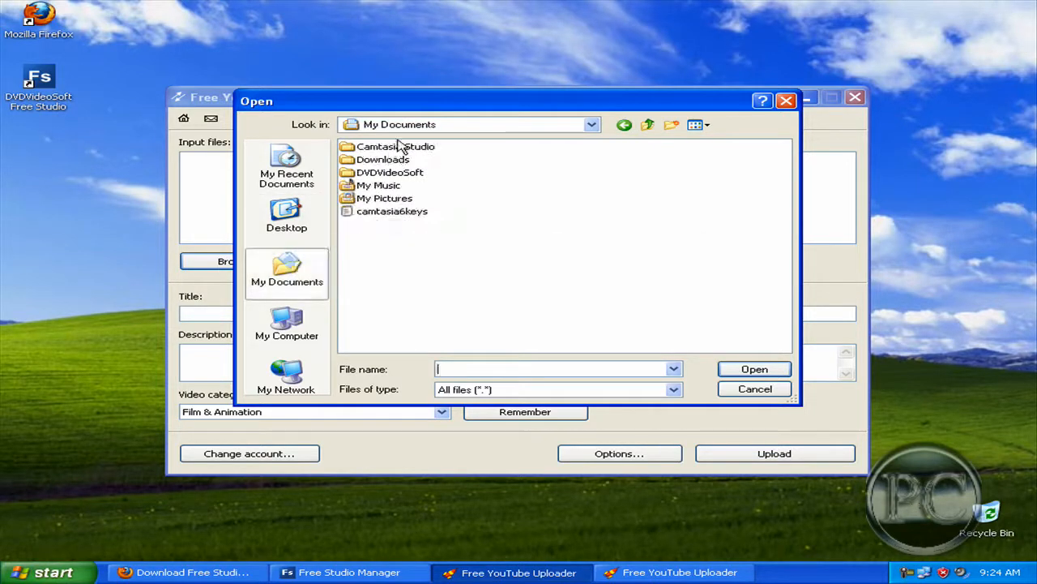
pyautogui.doubleClick(396, 146)
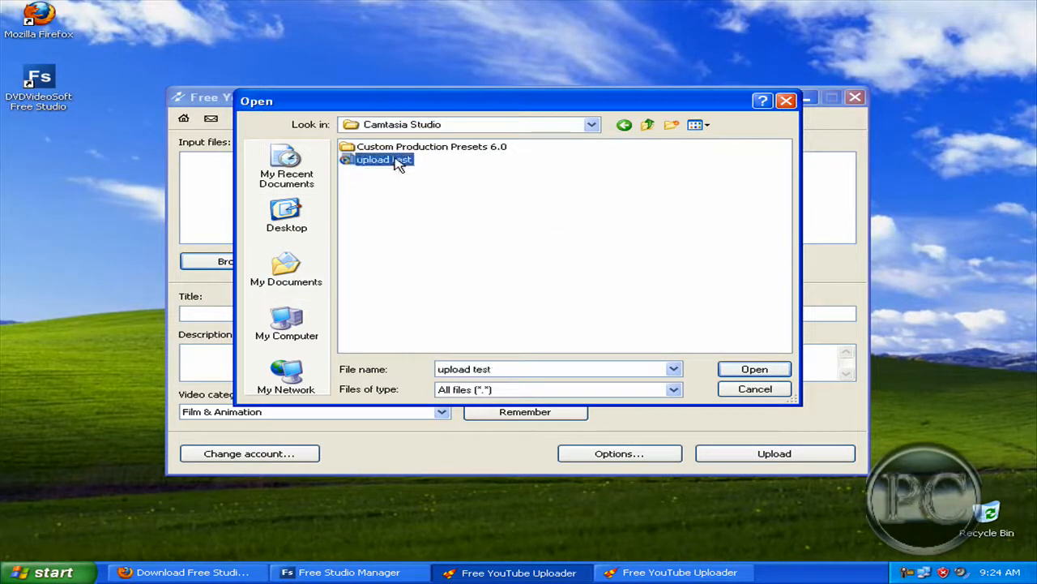
pyautogui.click(754, 389)
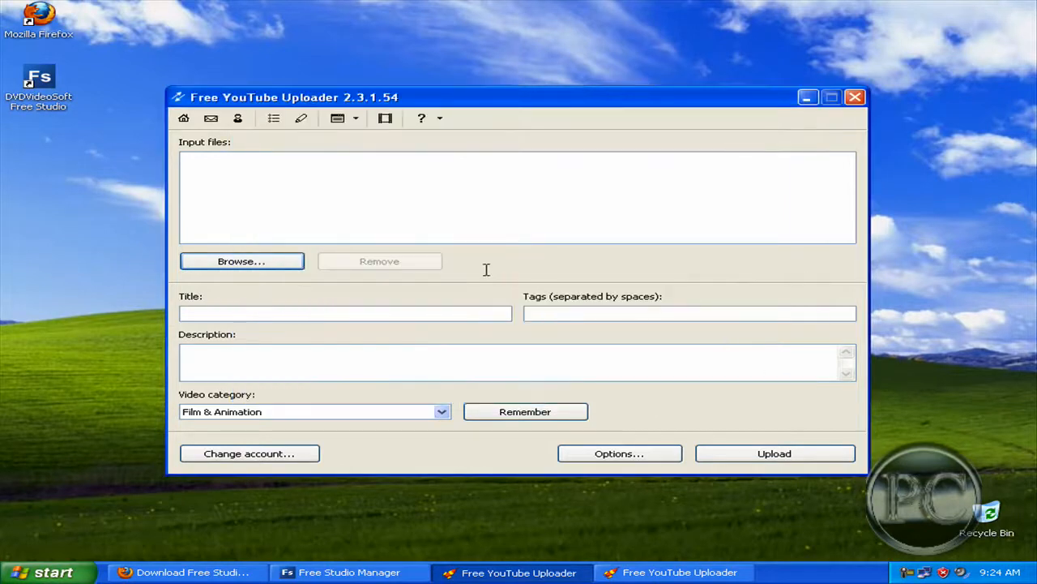
# Step: Set the video category to Howto & Style and upload 'upload test.avi' to YouTube
pyautogui.click(240, 259)
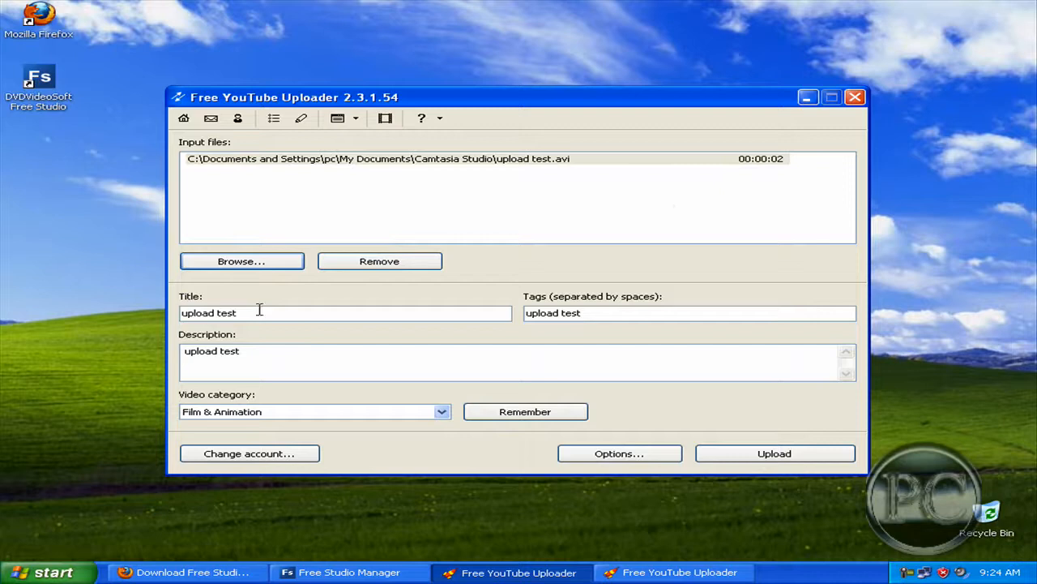
pyautogui.moveTo(441, 405)
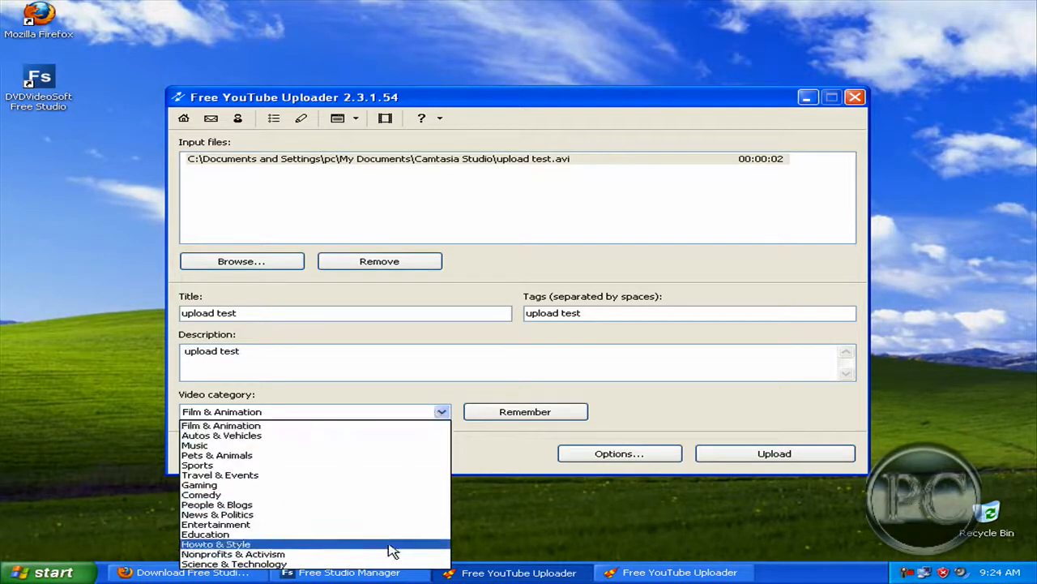
pyautogui.click(215, 543)
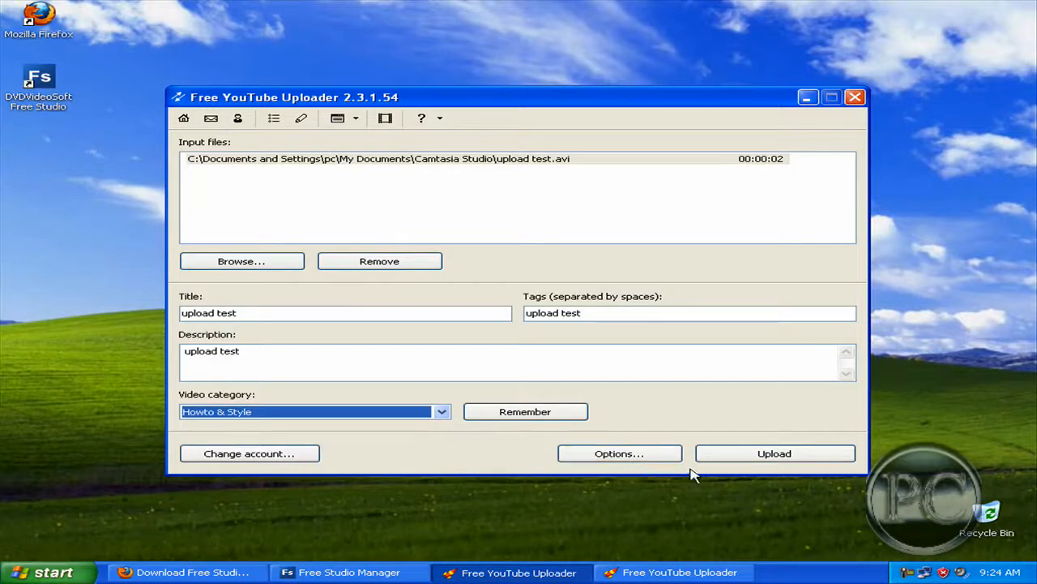
pyautogui.click(775, 454)
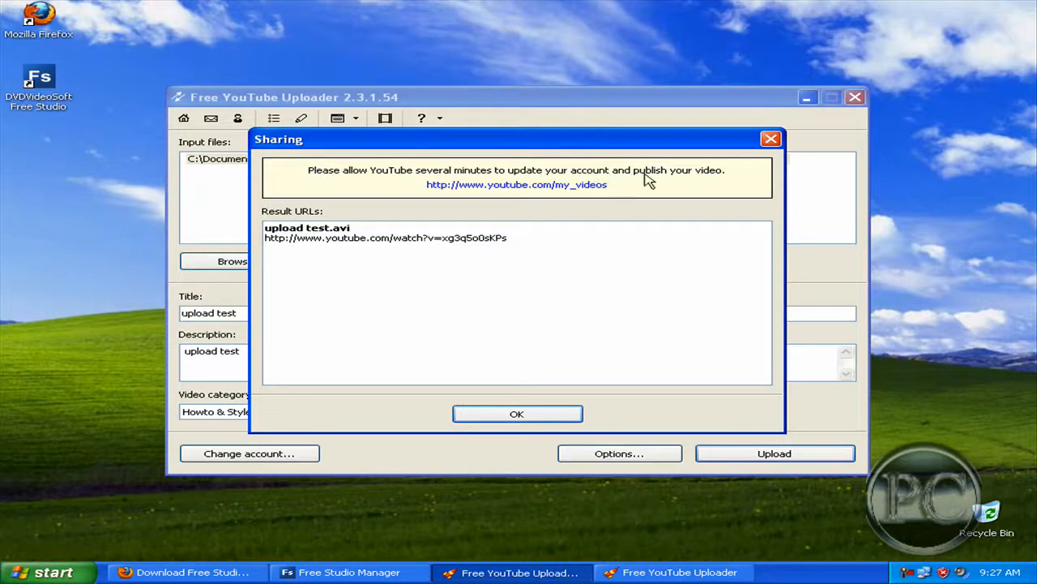
pyautogui.moveTo(510, 396)
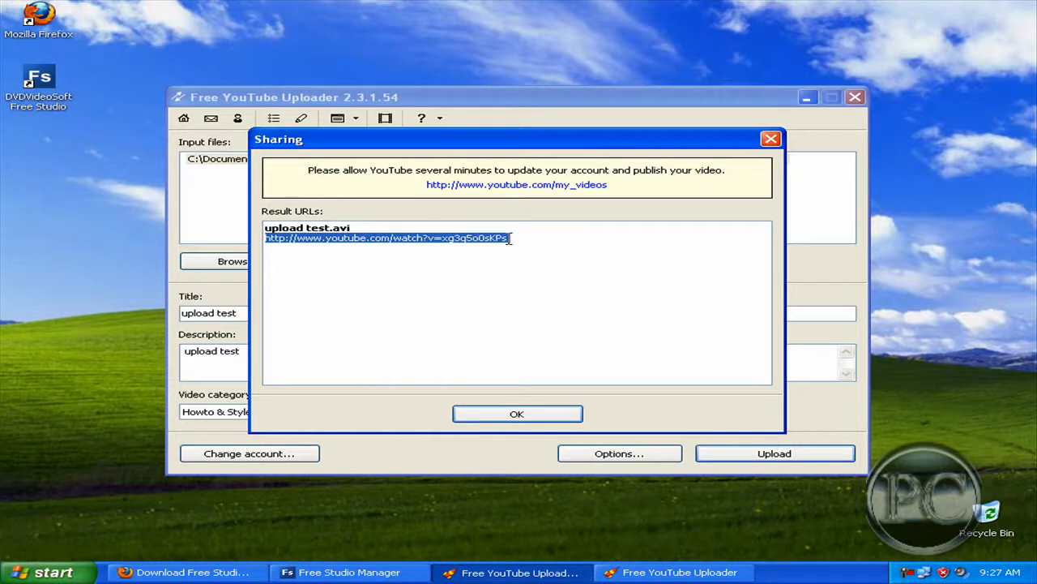
pyautogui.moveTo(543, 347)
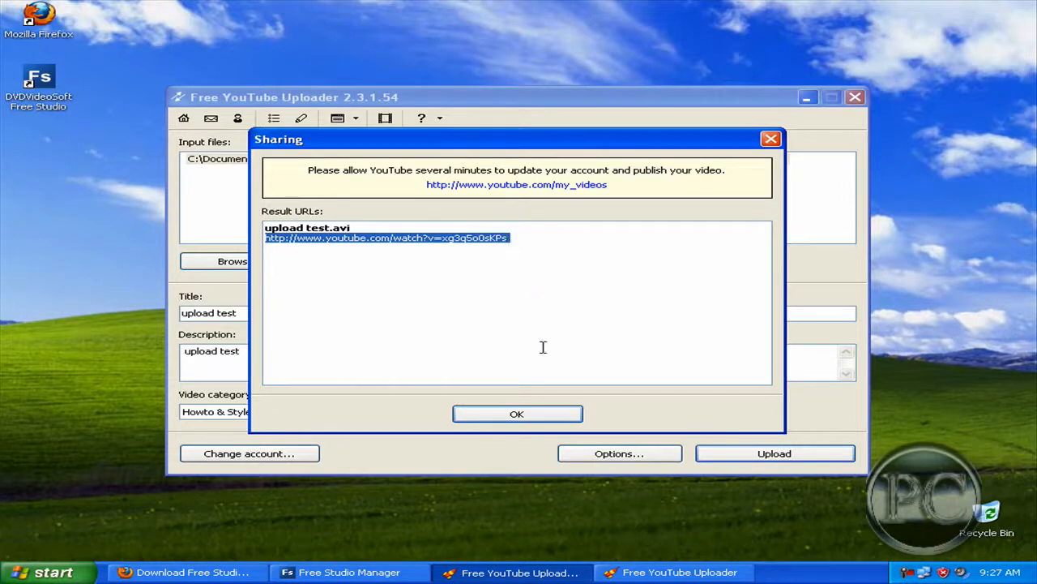
# Step: Dismiss the upload results dialog after taking the video's YouTube URL
pyautogui.click(516, 413)
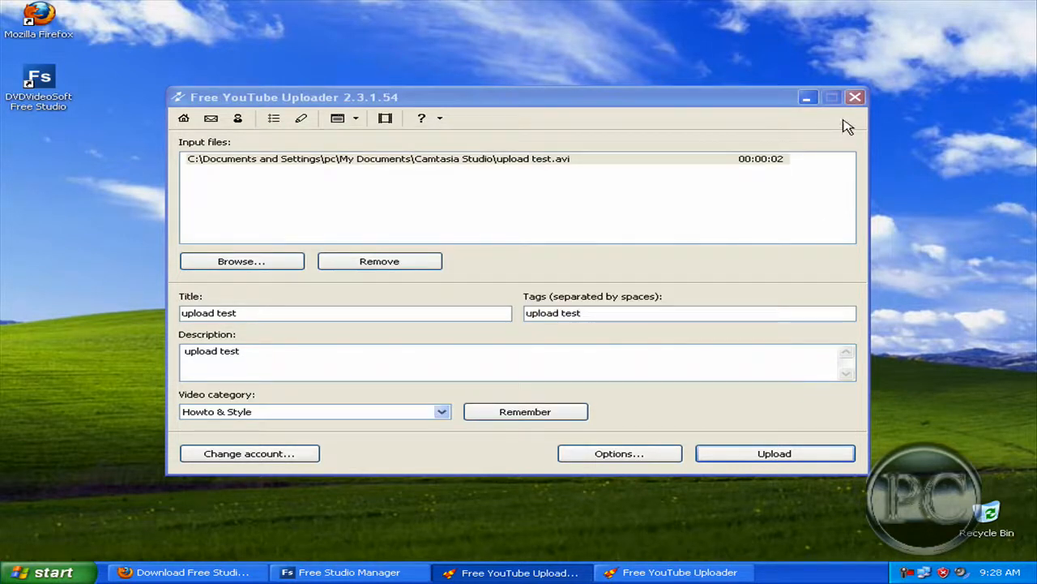
# Step: Close Free YouTube Uploader and Free Studio Manager, then restore Firefox from the taskbar
pyautogui.click(379, 260)
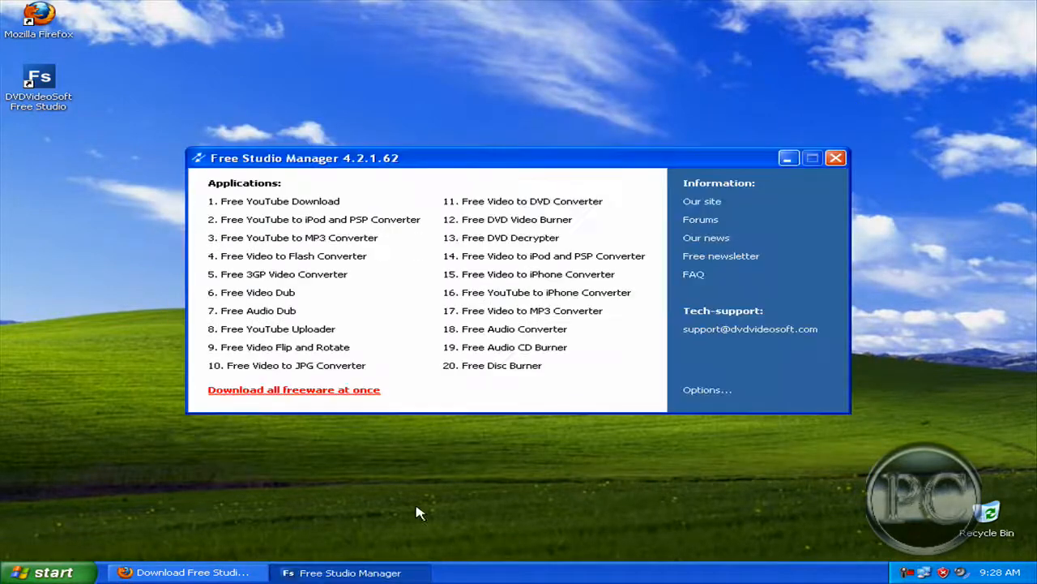
pyautogui.click(837, 159)
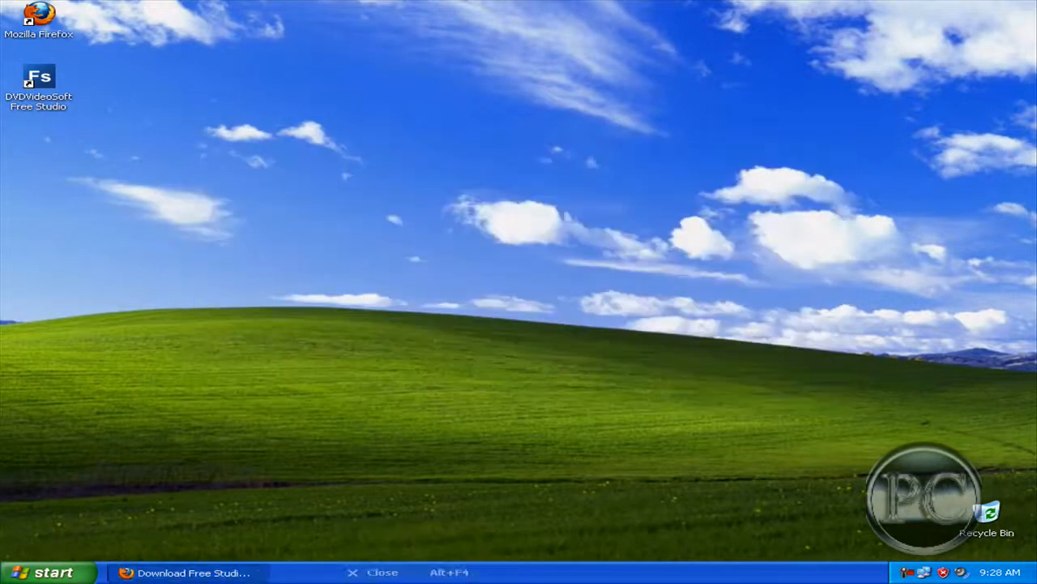
pyautogui.click(187, 573)
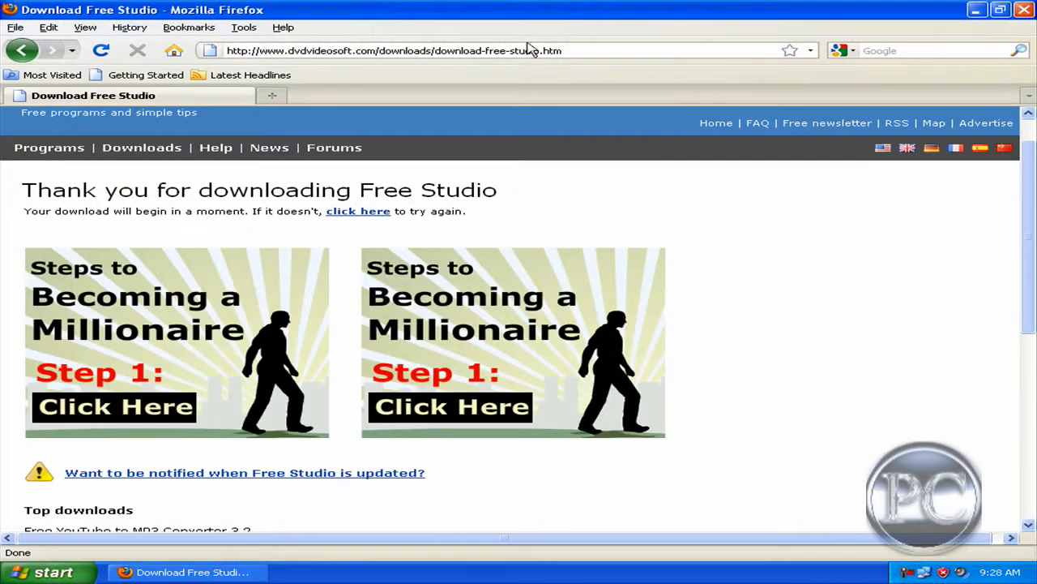
# Step: Load the uploaded video's YouTube watch page from the copied URL in Firefox
pyautogui.click(394, 51)
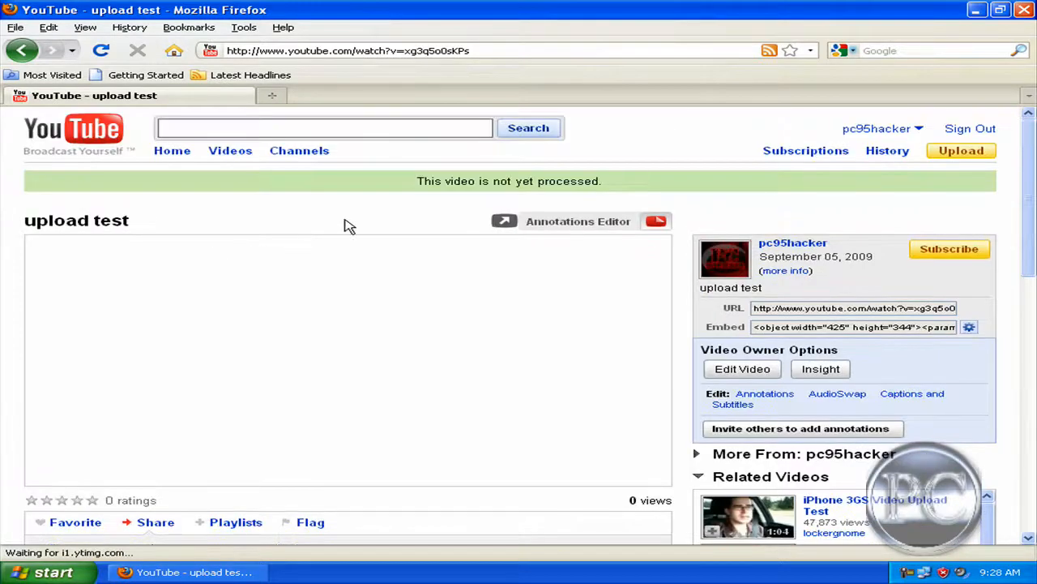
# Step: Open My Videos from the YouTube account menu to see 'upload test' still processing
pyautogui.click(879, 128)
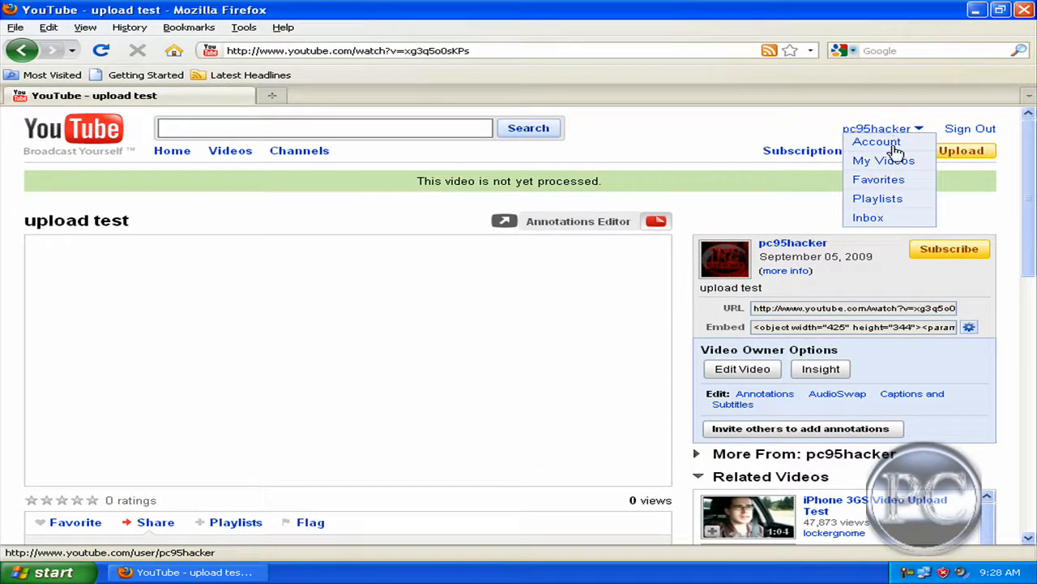
pyautogui.click(883, 160)
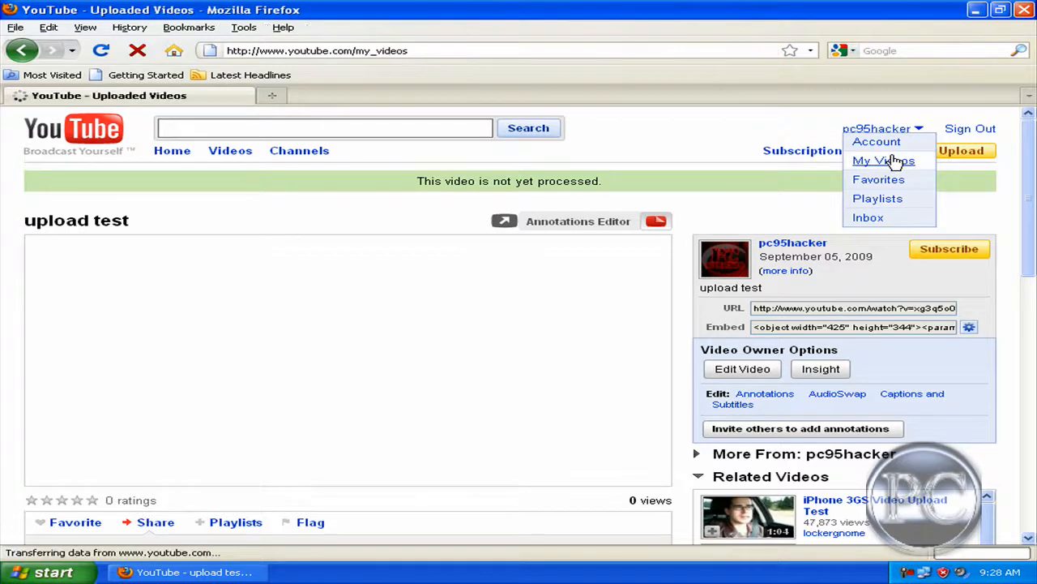
pyautogui.moveTo(873, 172)
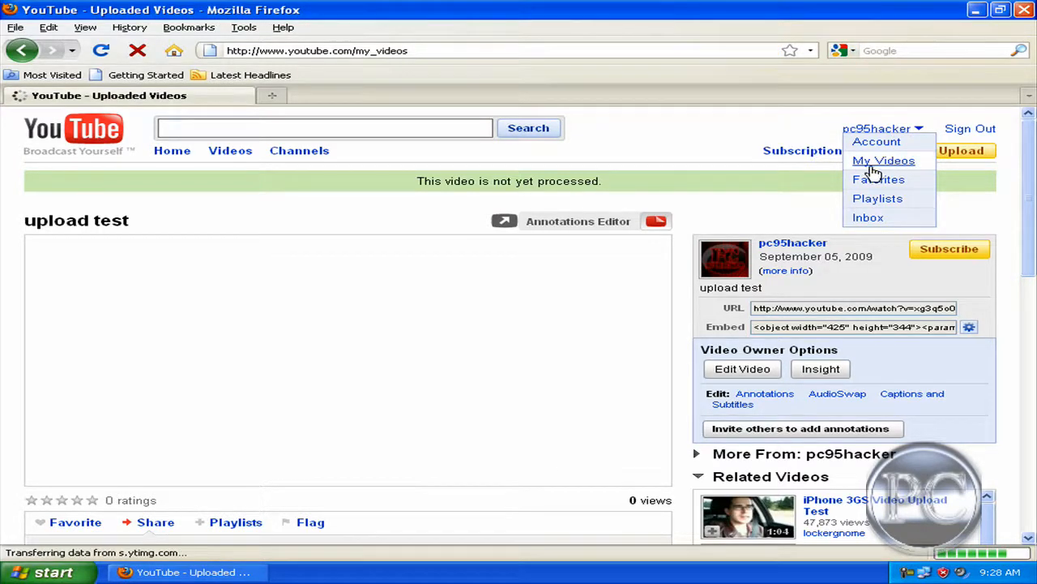
pyautogui.click(884, 161)
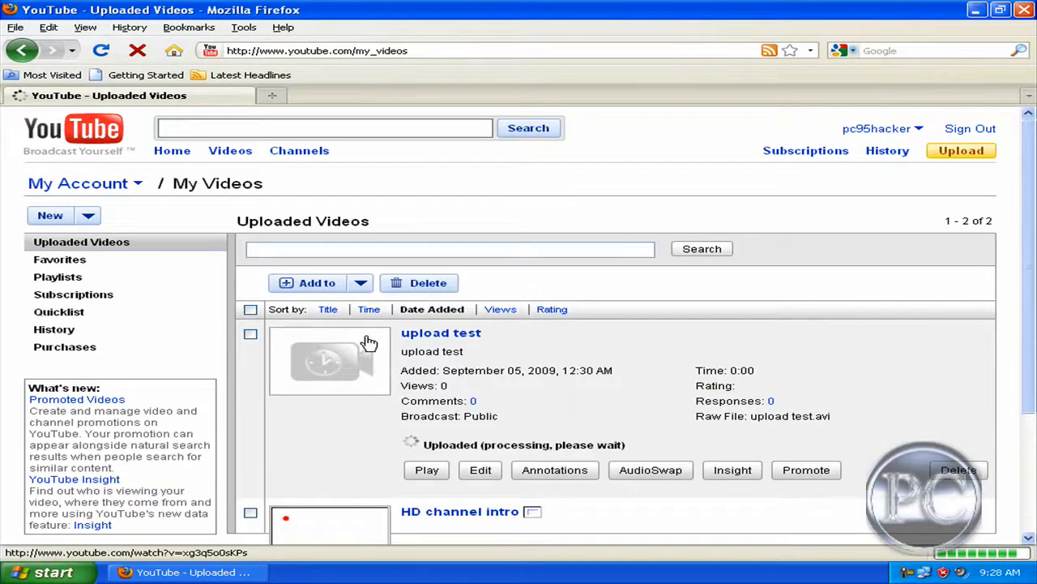